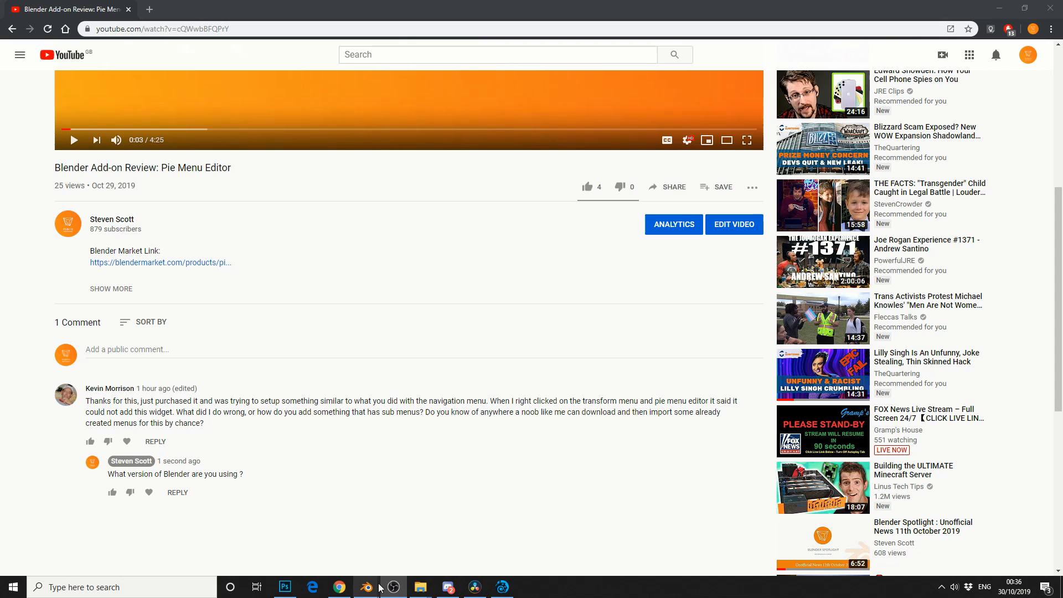
Step: Add a new pie menu in the Pie Menu Editor, assigned to the 3D View with hotkey P
left_click(366, 587)
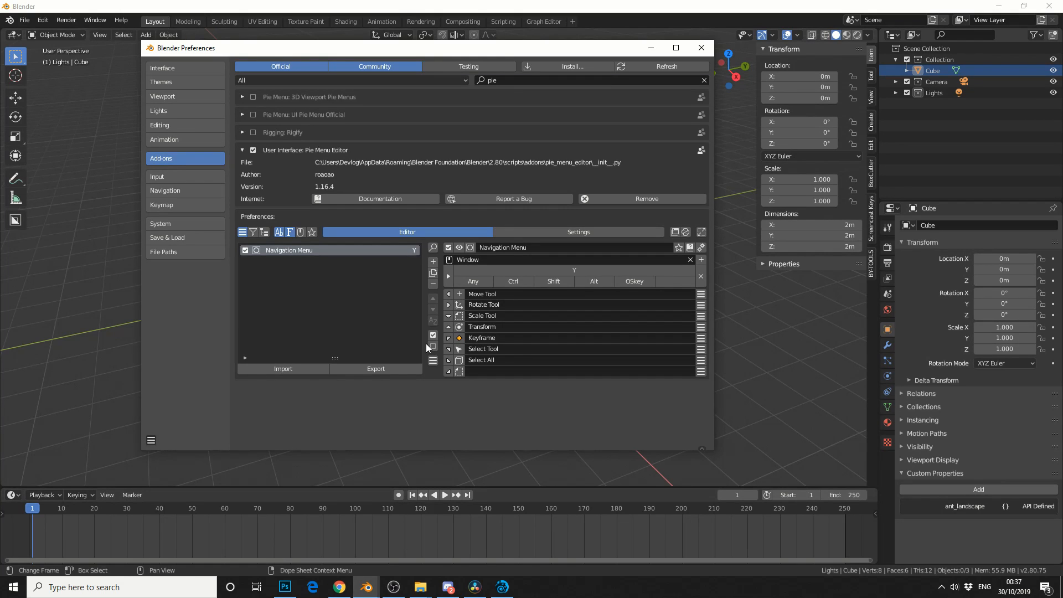
mouse_move(418, 325)
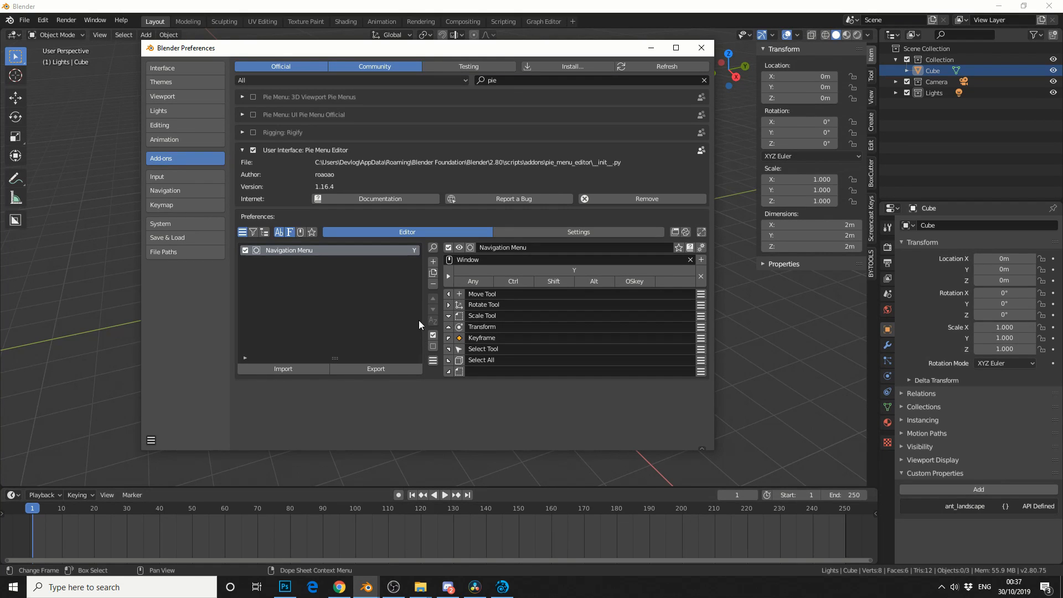
left_click(433, 261)
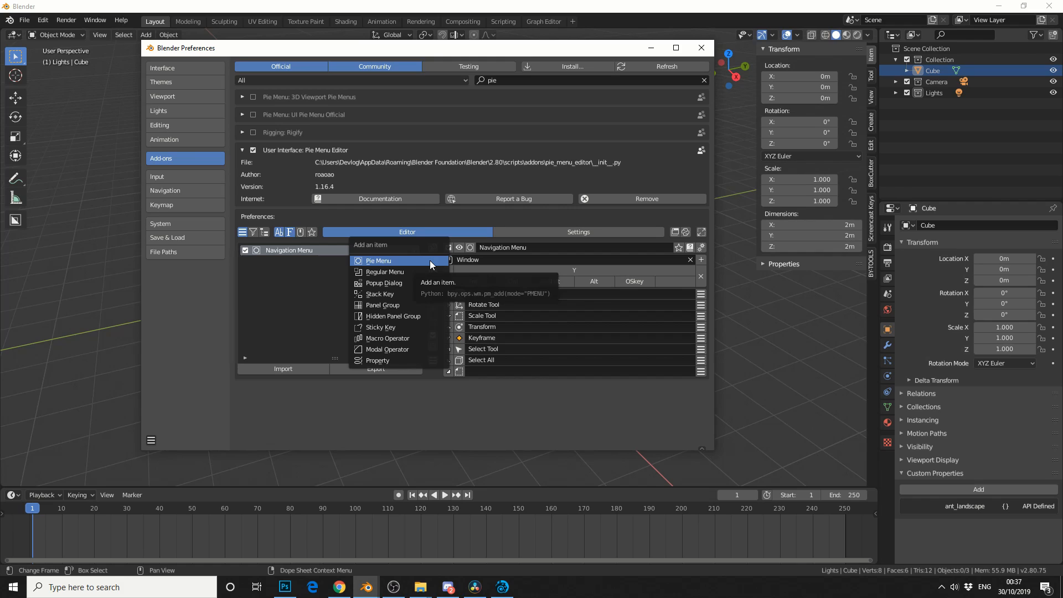
left_click(378, 260)
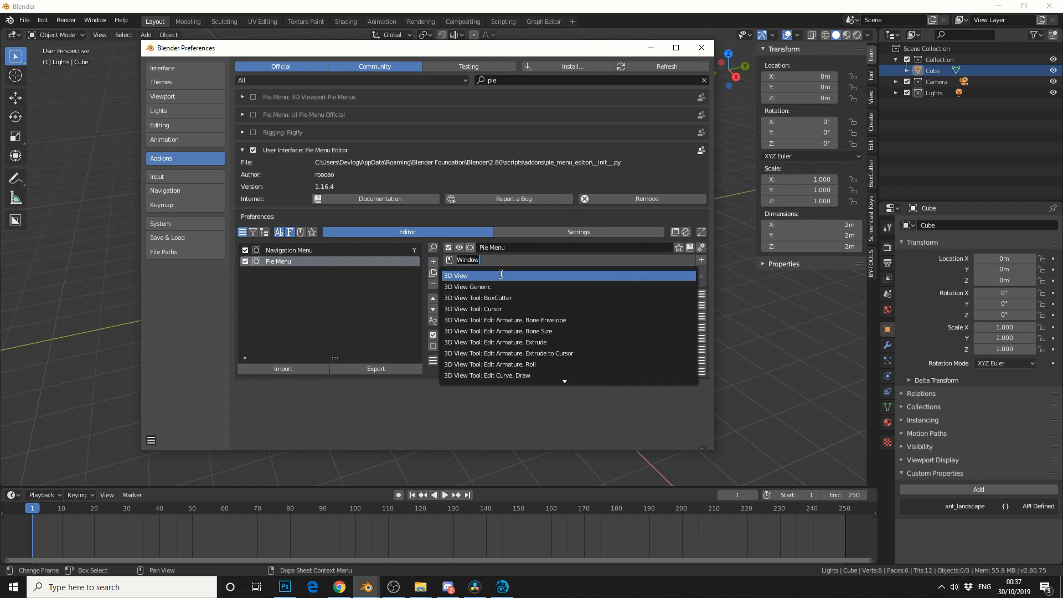
left_click(456, 276)
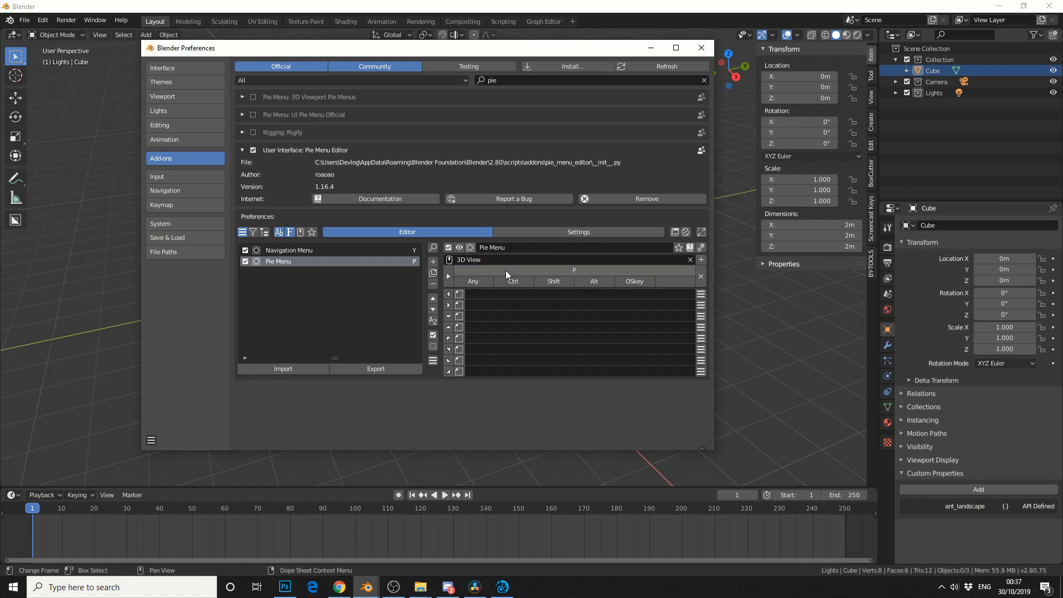
mouse_move(507, 275)
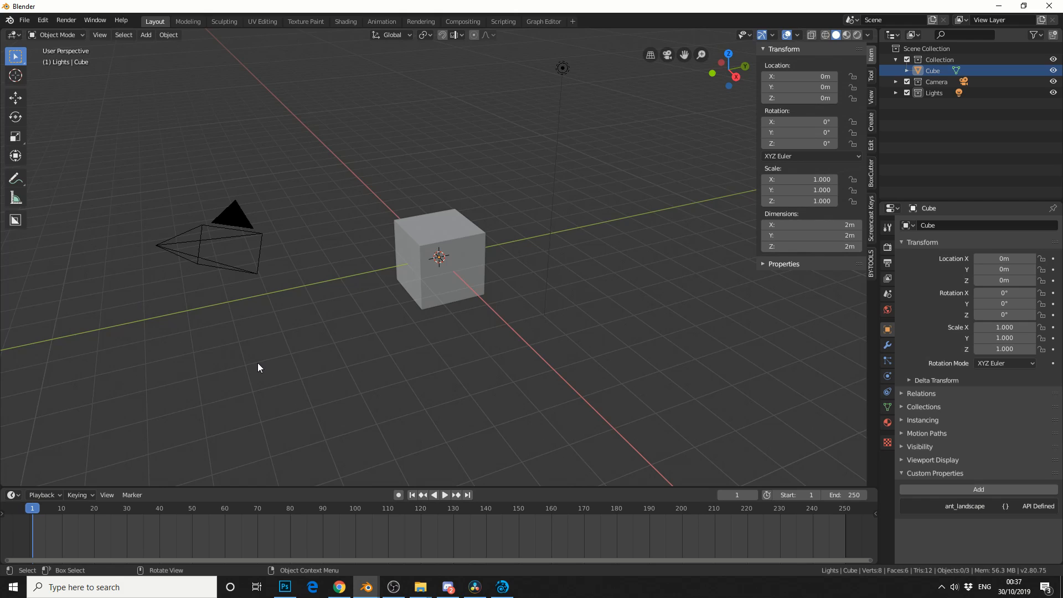
mouse_move(20, 169)
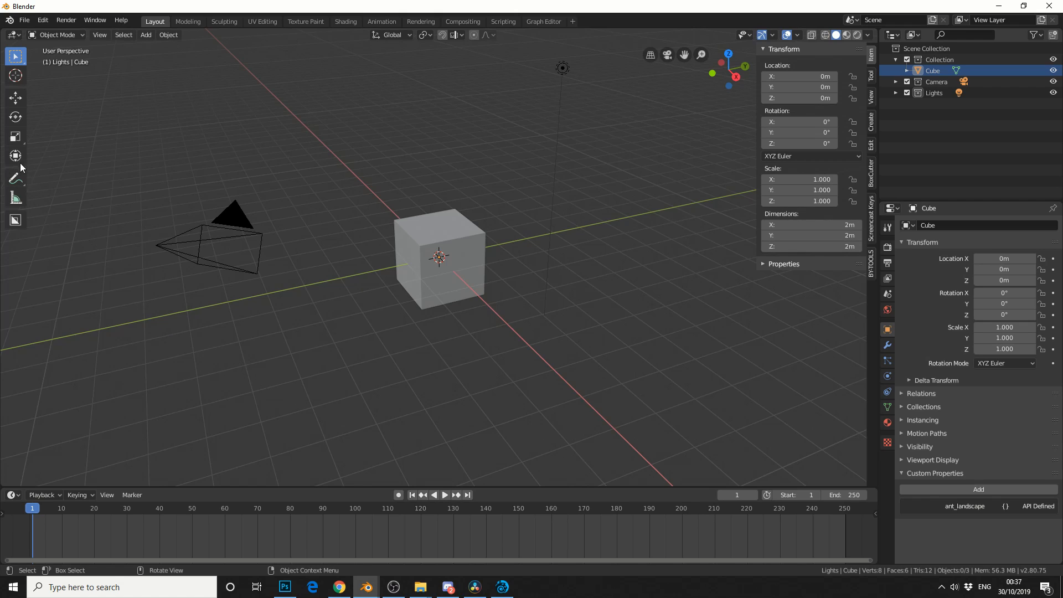
Step: Rename the pie to 'Youtube Video' and add the Transform tool to it
right_click(15, 137)
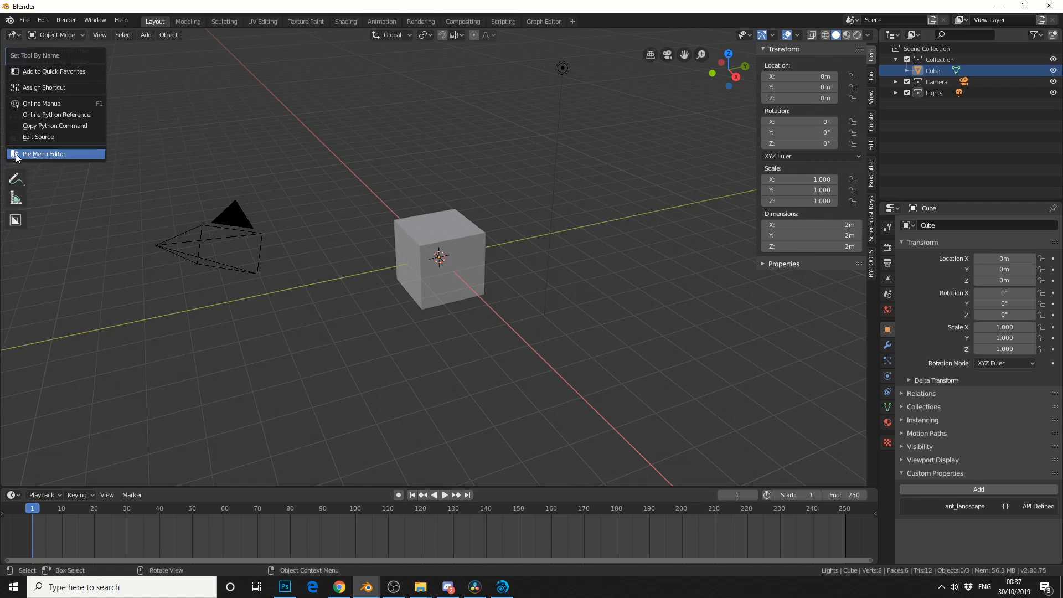
mouse_move(32, 156)
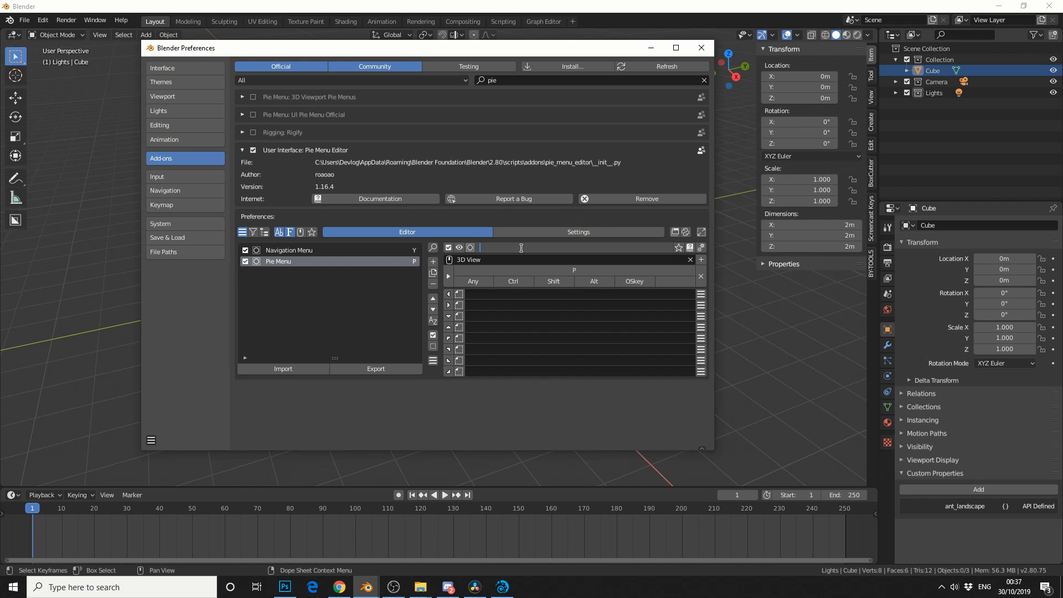
type("Youtube")
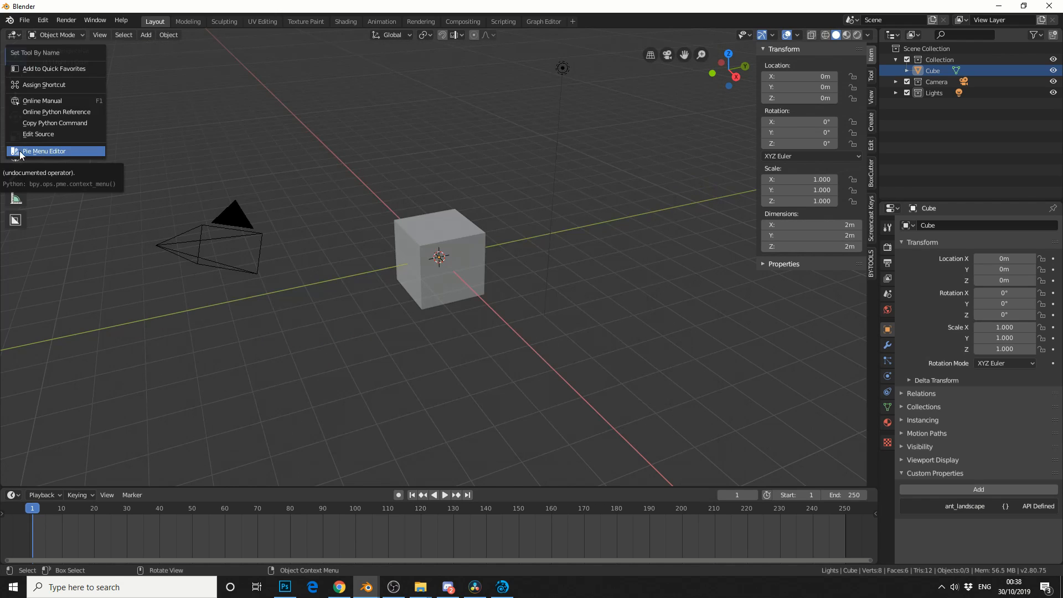
left_click(45, 151)
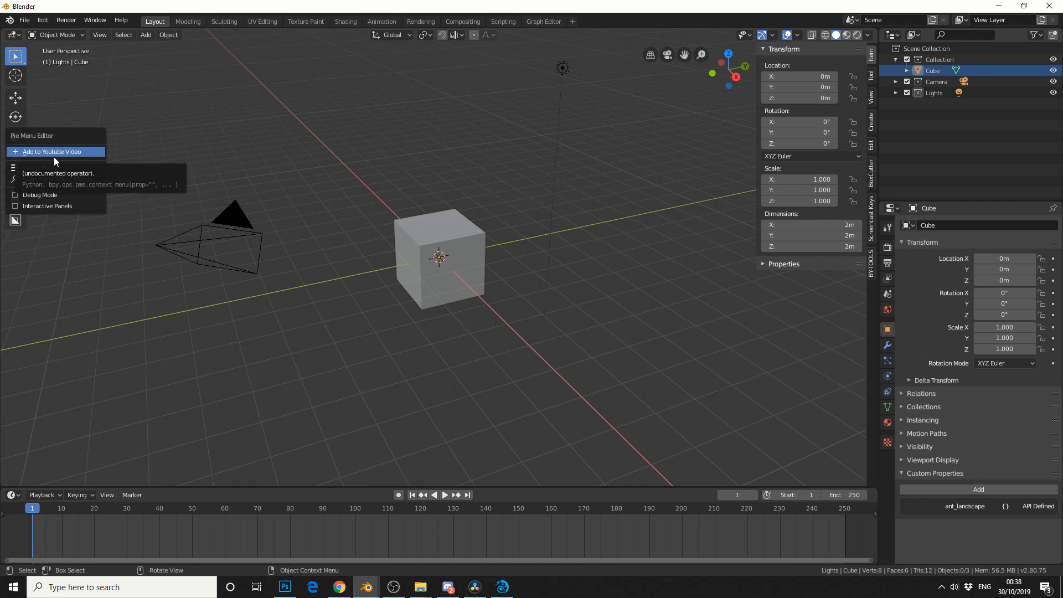
left_click(52, 152)
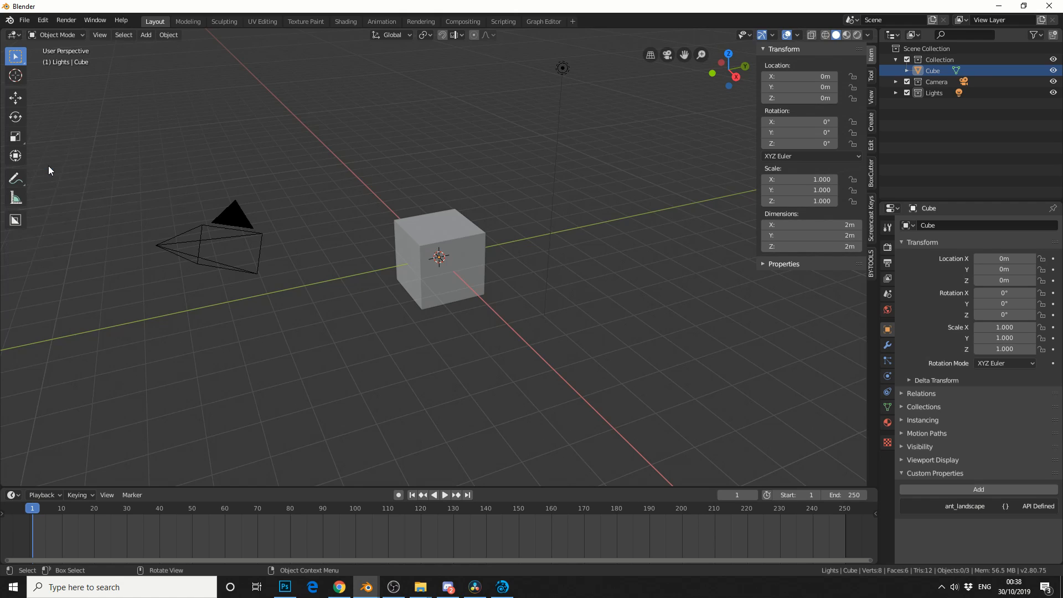
mouse_move(69, 174)
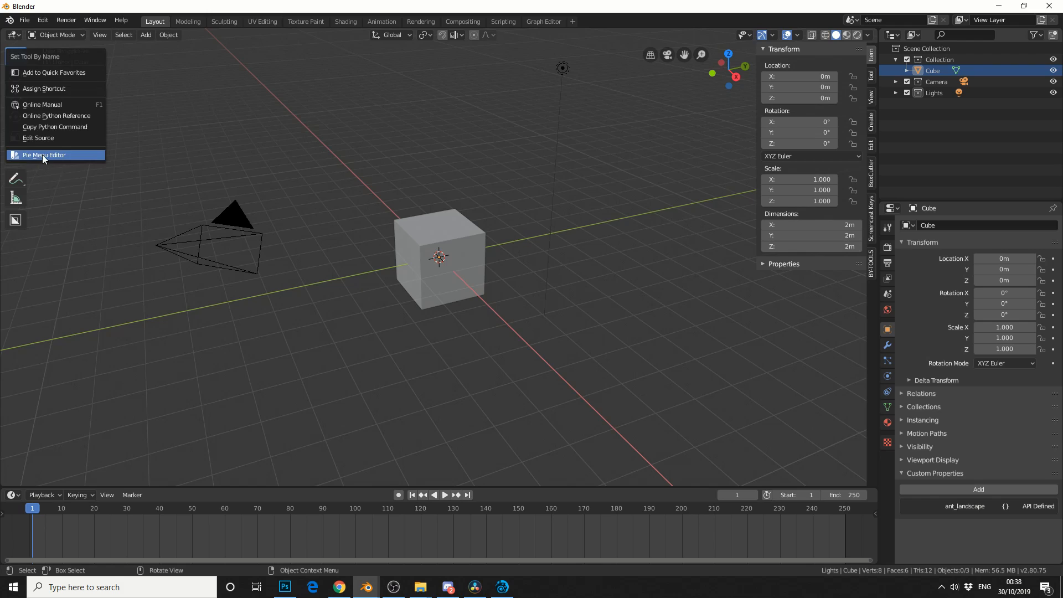
Step: Enable the Pie Menu Editor's Debug Mode and Interactive Panels
left_click(44, 155)
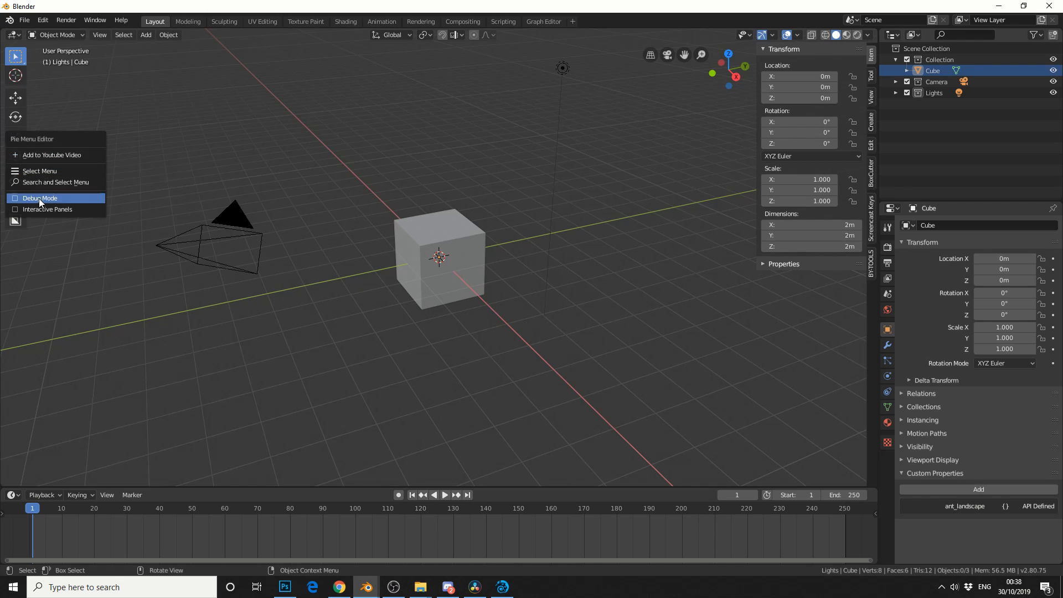
left_click(40, 197)
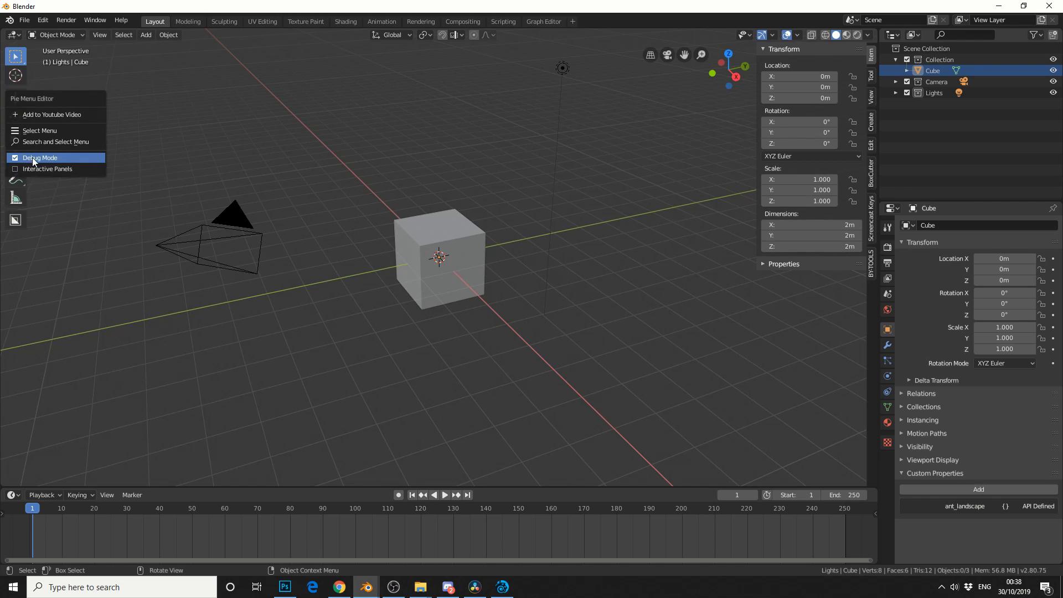
left_click(39, 157)
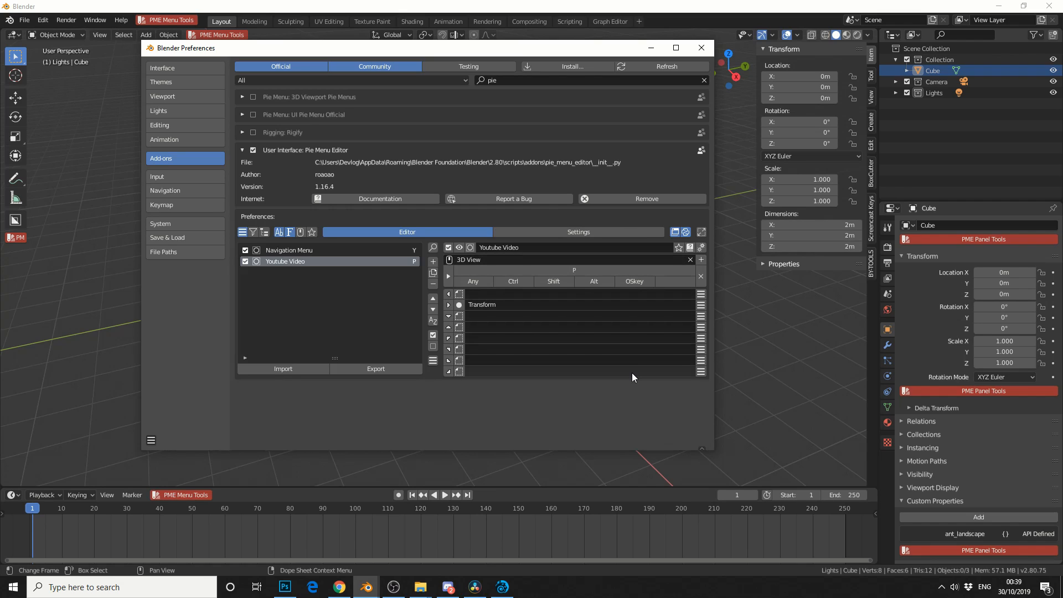
Step: Close Preferences to return to the 3D viewport
left_click(701, 48)
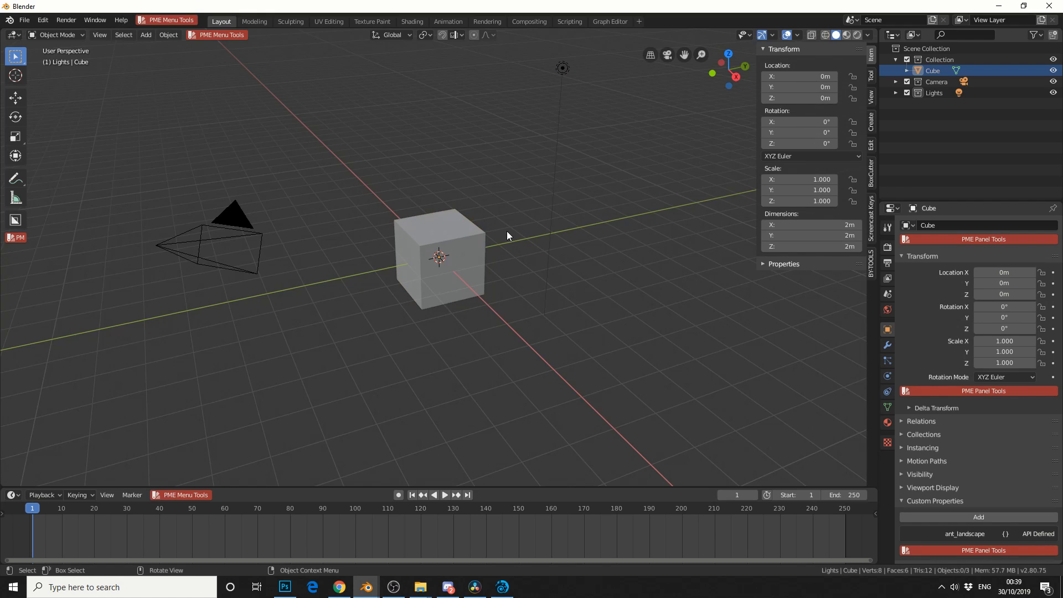
mouse_move(471, 242)
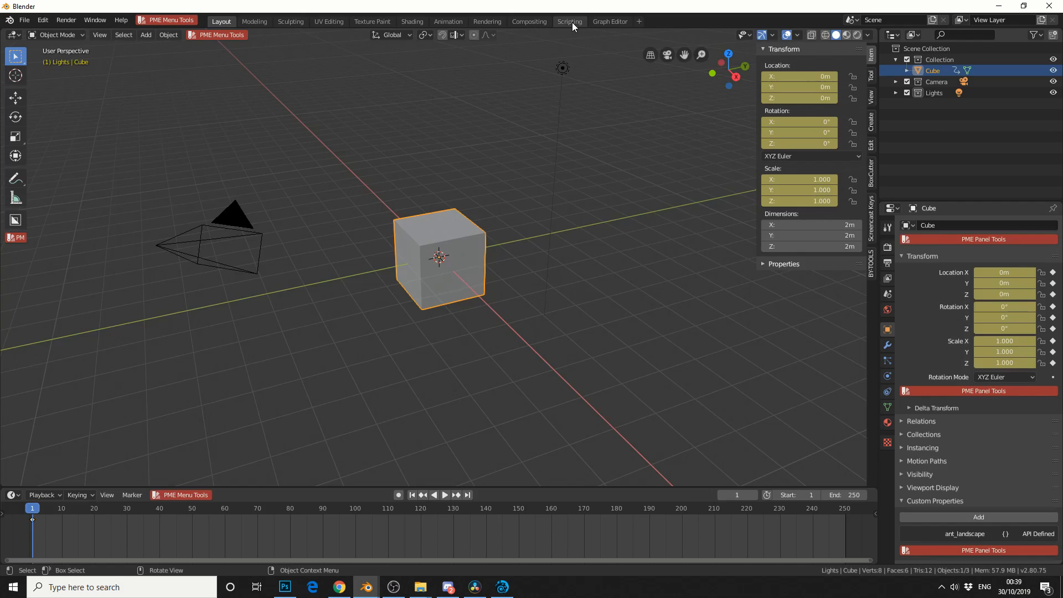
Step: Switch to the Scripting workspace
left_click(568, 21)
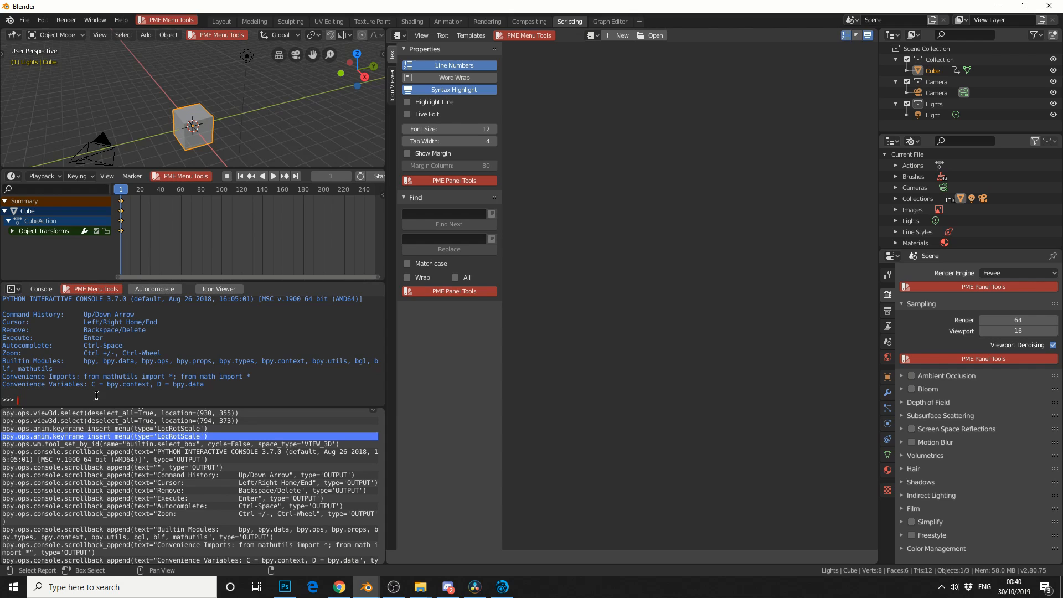
mouse_move(454, 356)
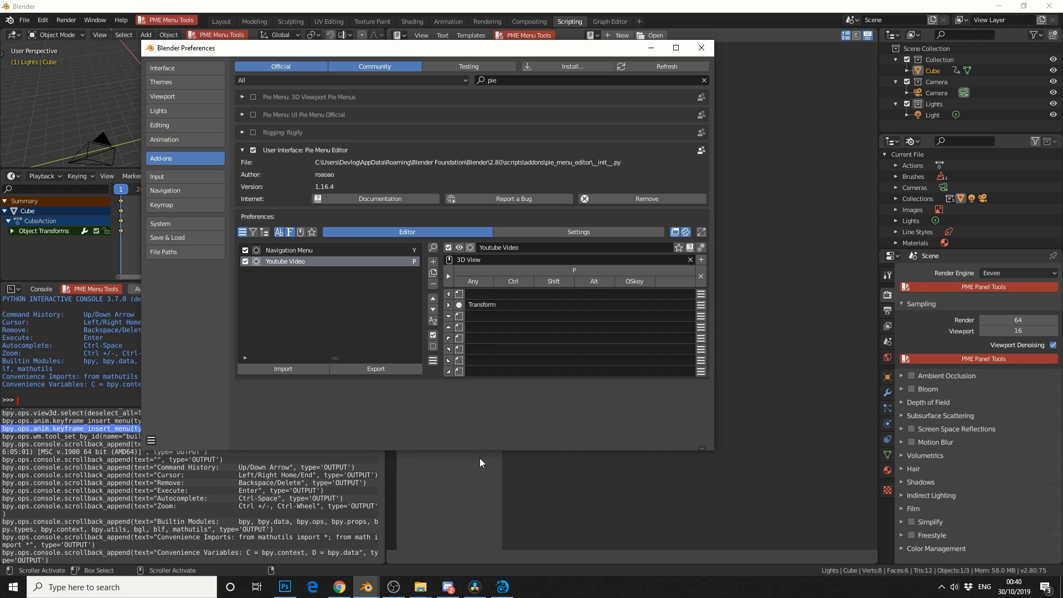
Step: Add a KeyFrame item to the pie's second slot
left_click(573, 317)
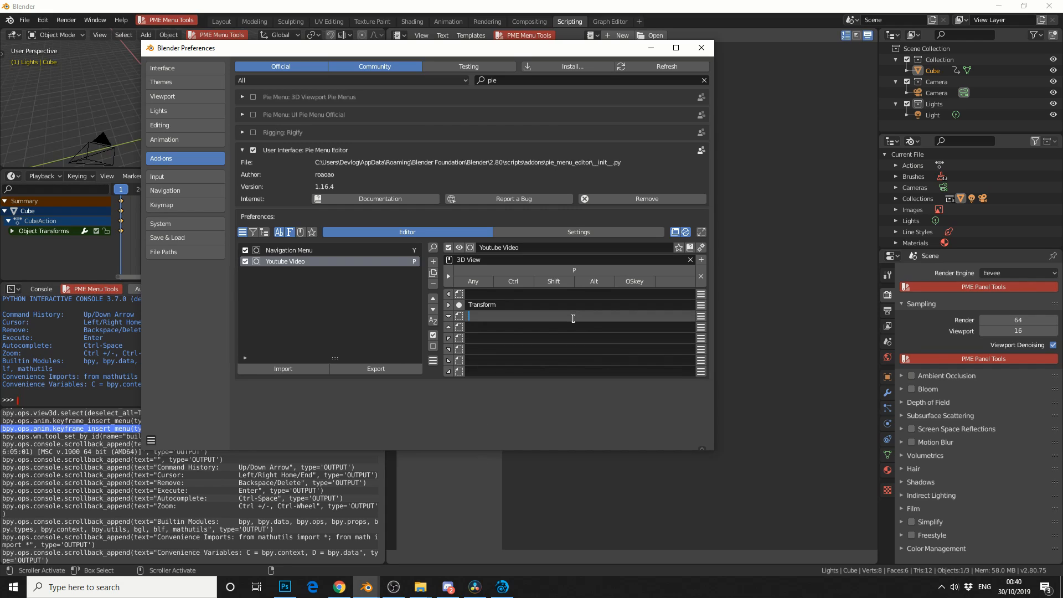
type("Keyg")
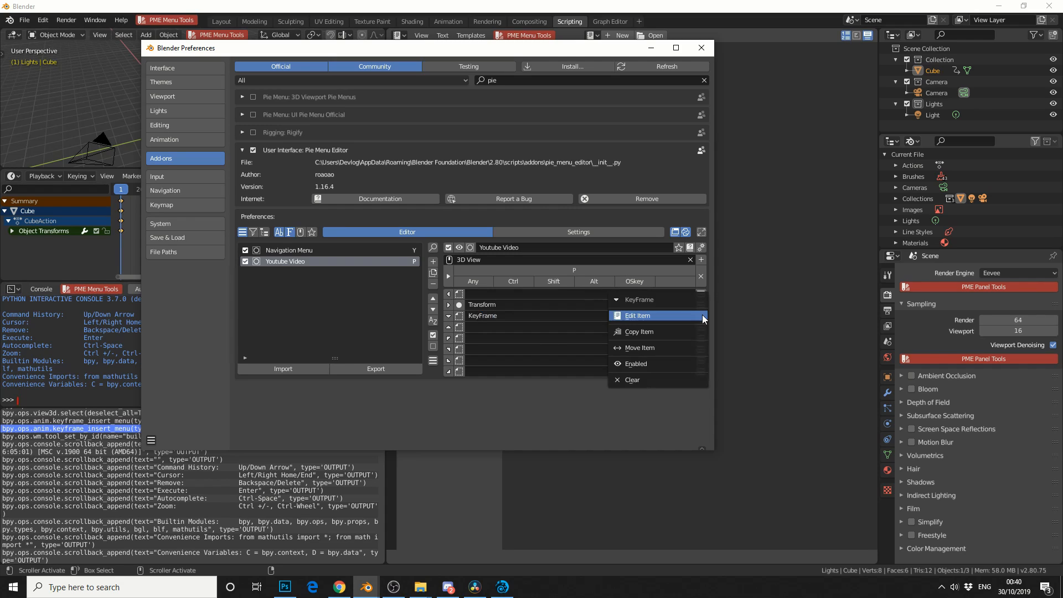
left_click(637, 315)
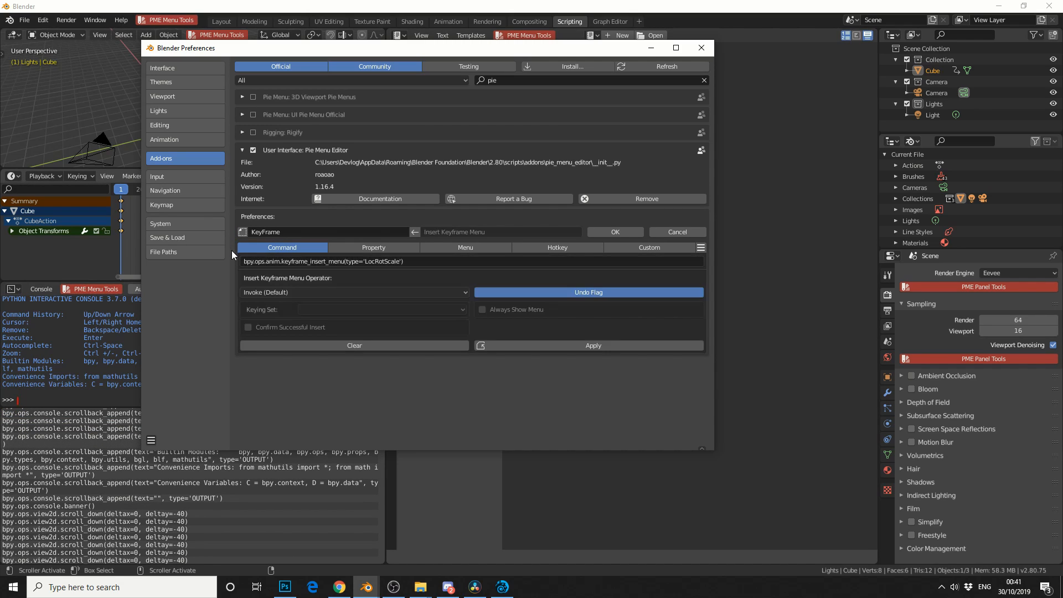
Step: Set the KeyFrame item to the LocRotScale keying set with Exec context, and confirm
left_click(353, 293)
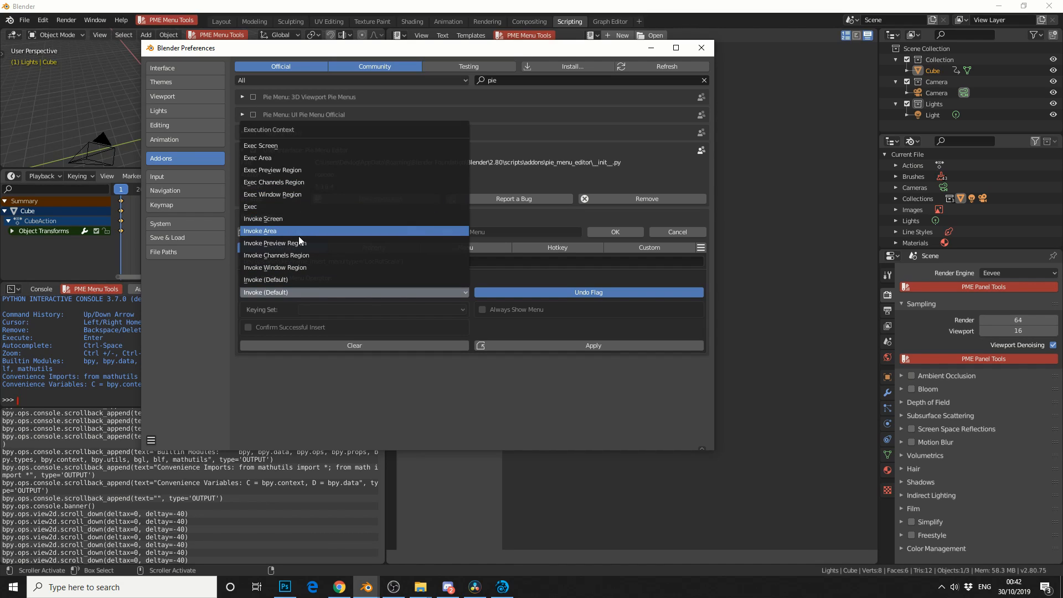
left_click(265, 292)
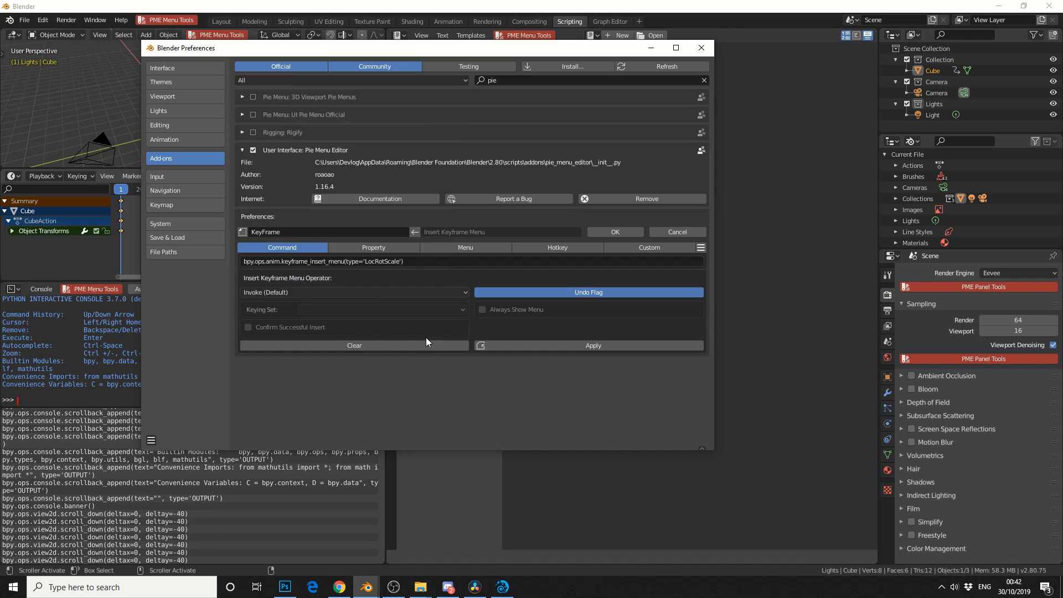
left_click(353, 309)
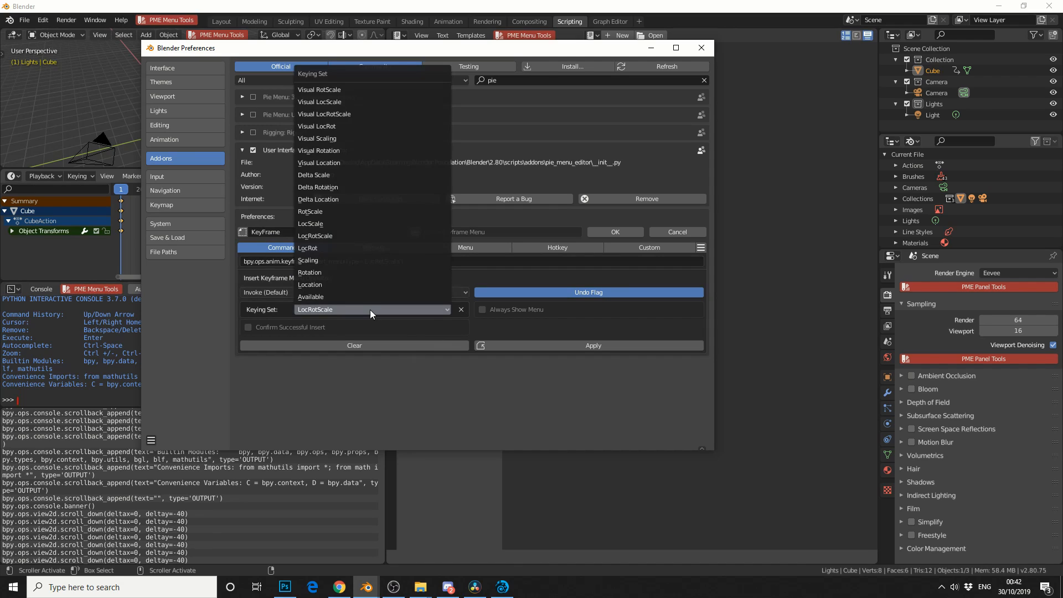
mouse_move(310, 223)
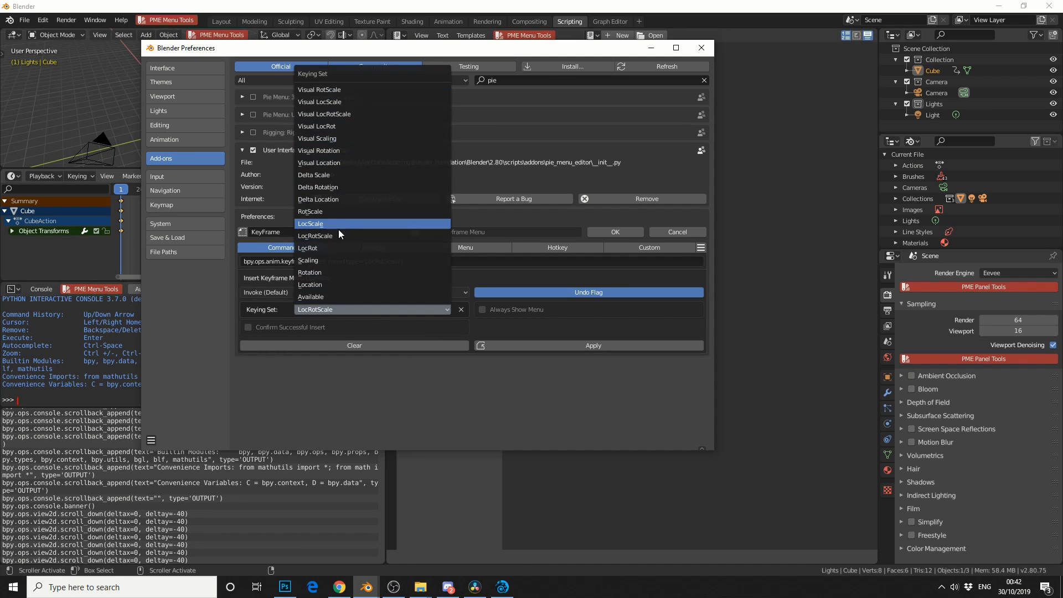
mouse_move(331, 236)
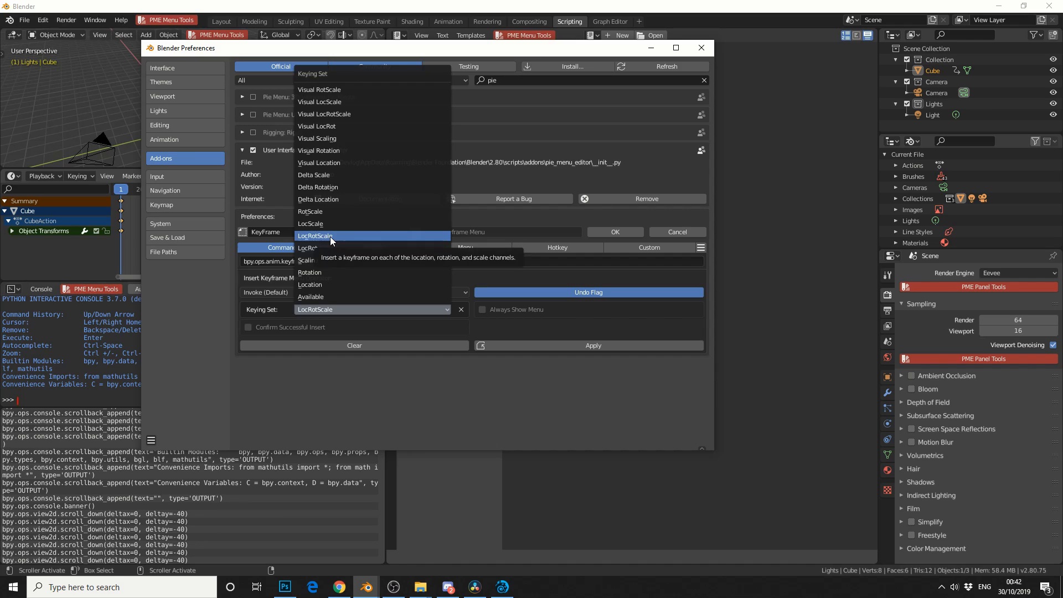
left_click(315, 236)
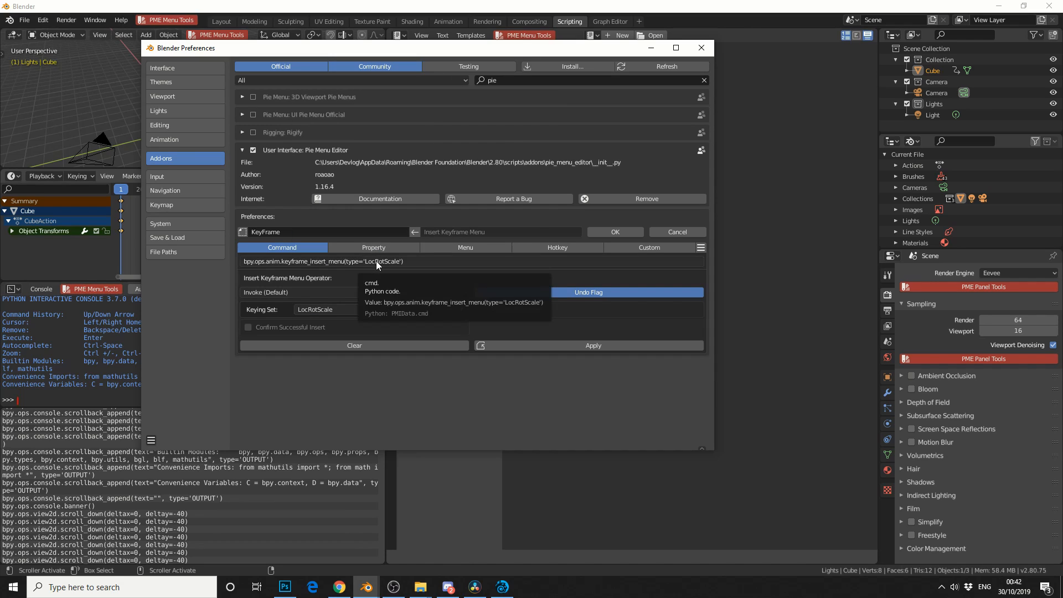
mouse_move(384, 269)
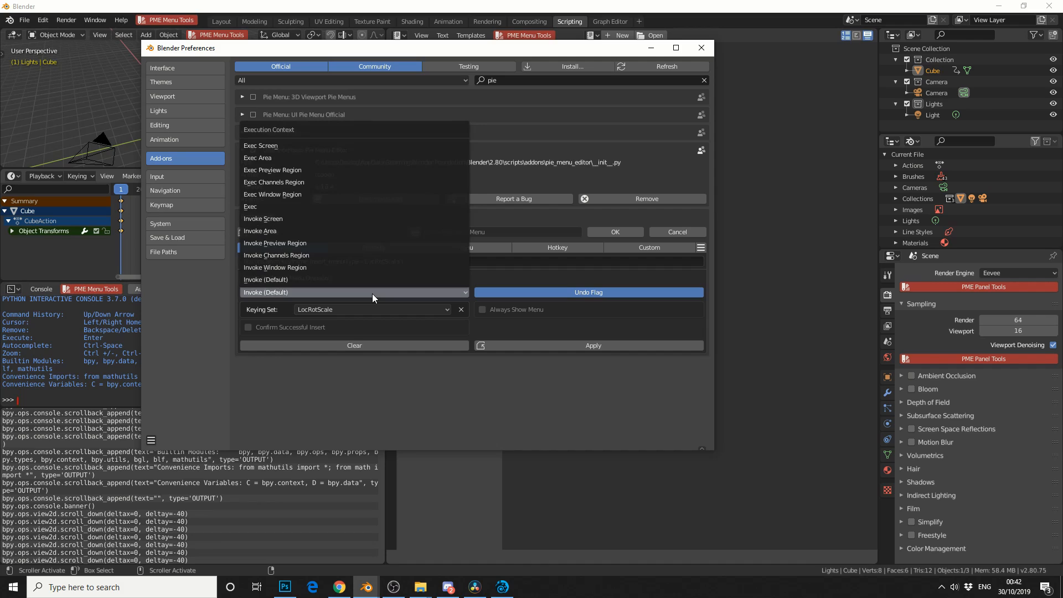
left_click(249, 206)
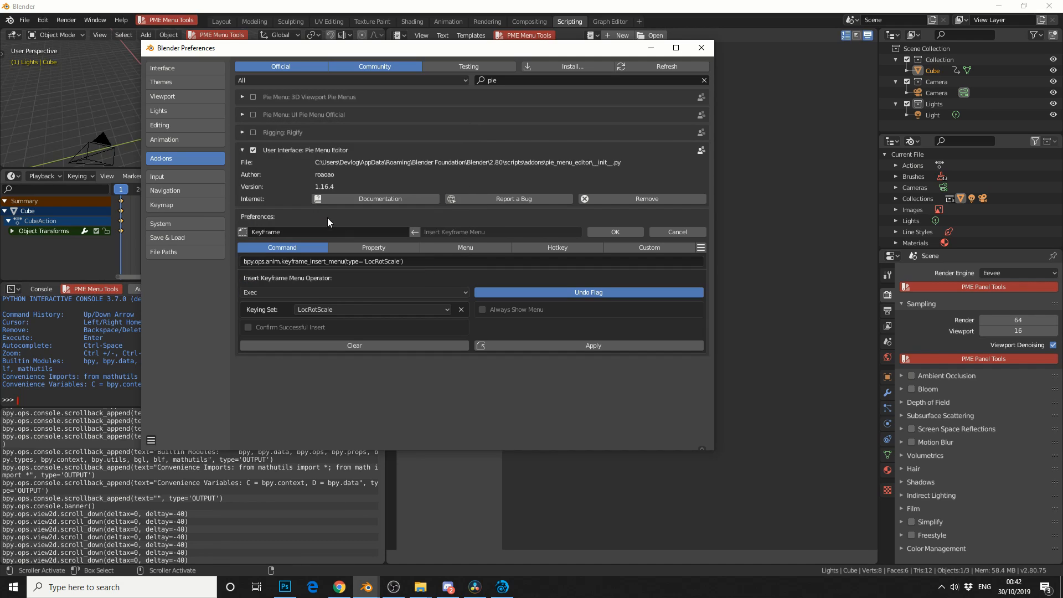
left_click(588, 292)
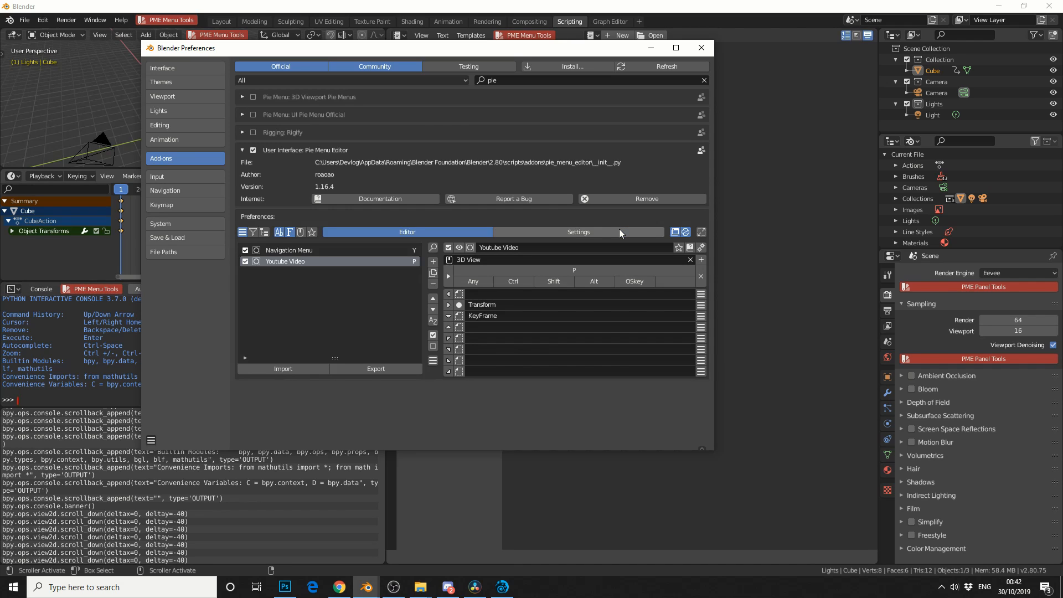
Step: Close Preferences, try the pie on the cube, and set the frame to 38
left_click(702, 48)
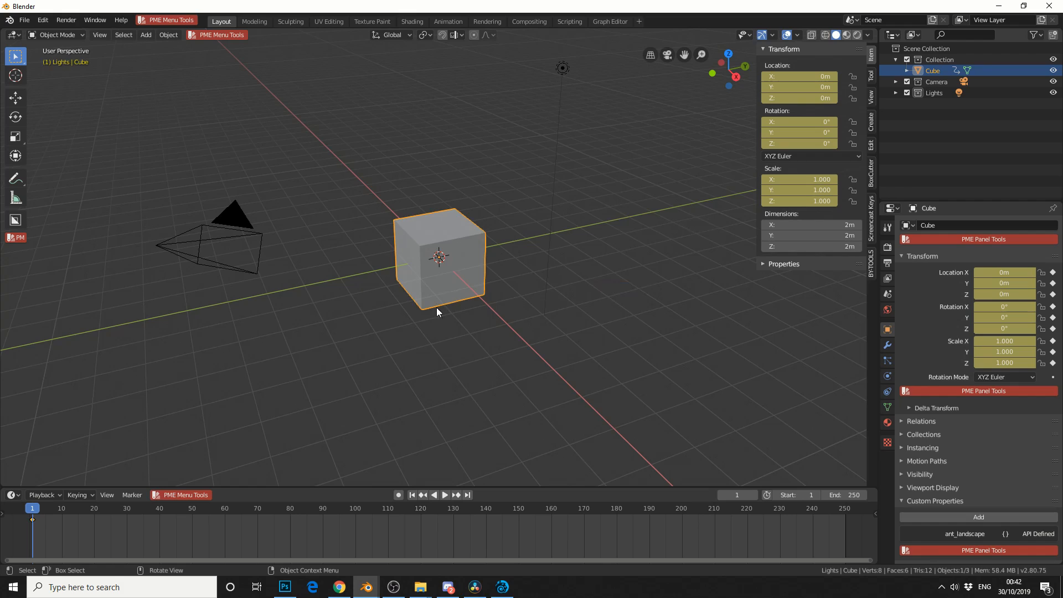
mouse_move(454, 302)
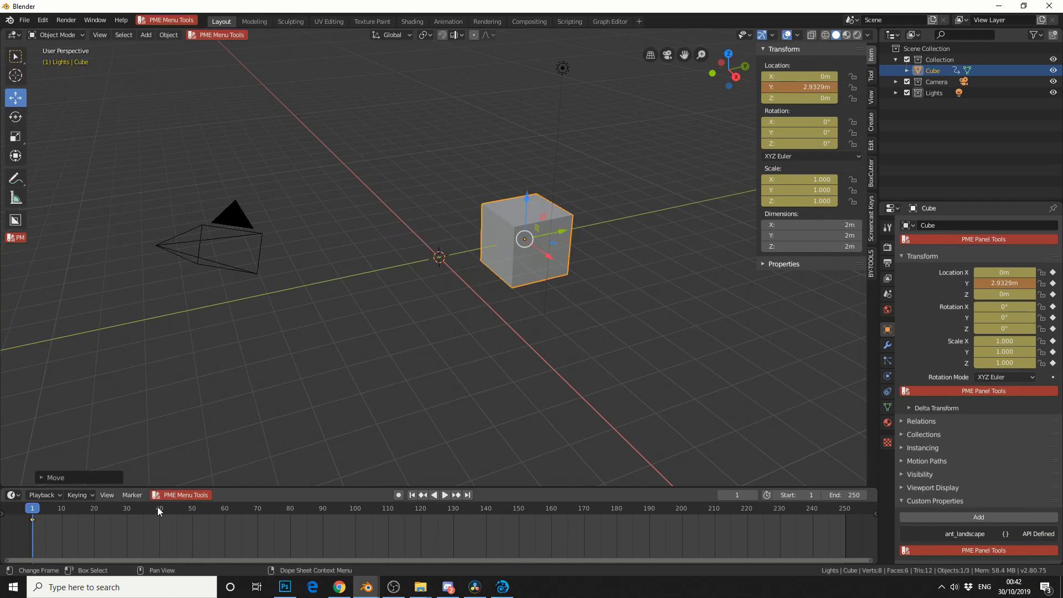
left_click(153, 508)
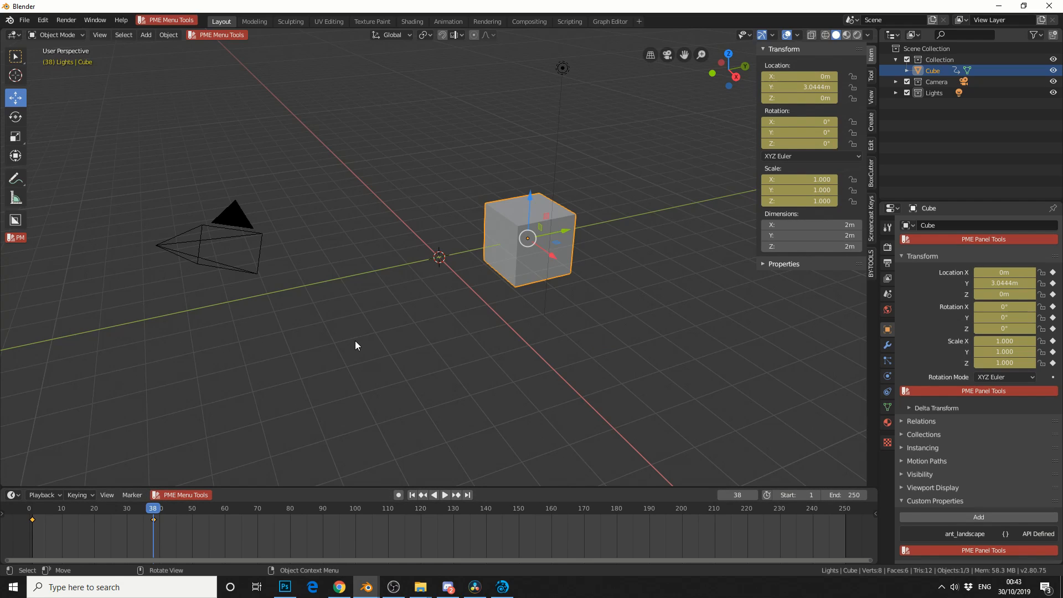
mouse_move(378, 234)
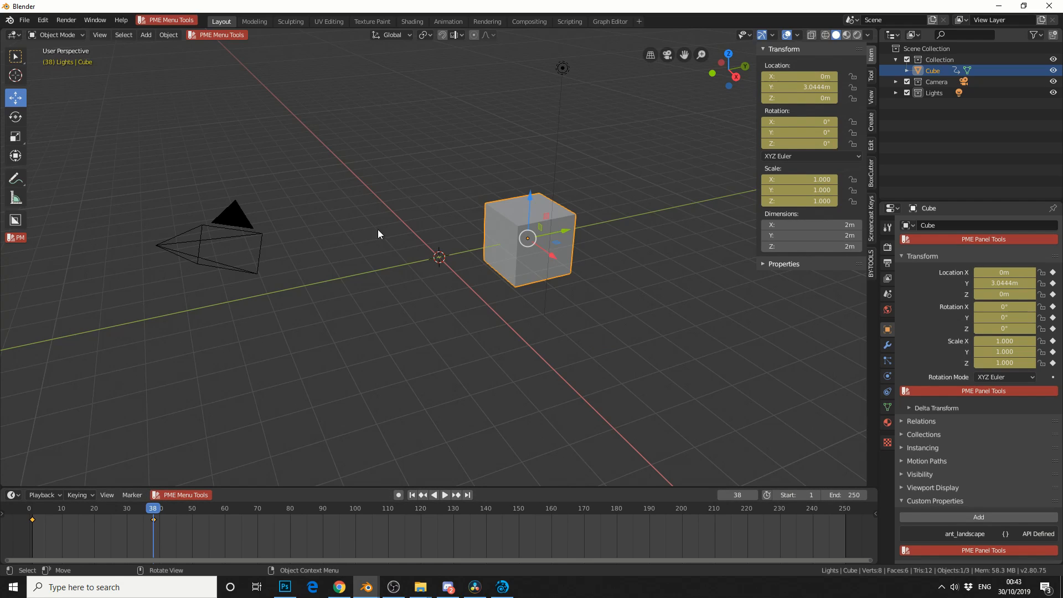
mouse_move(296, 312)
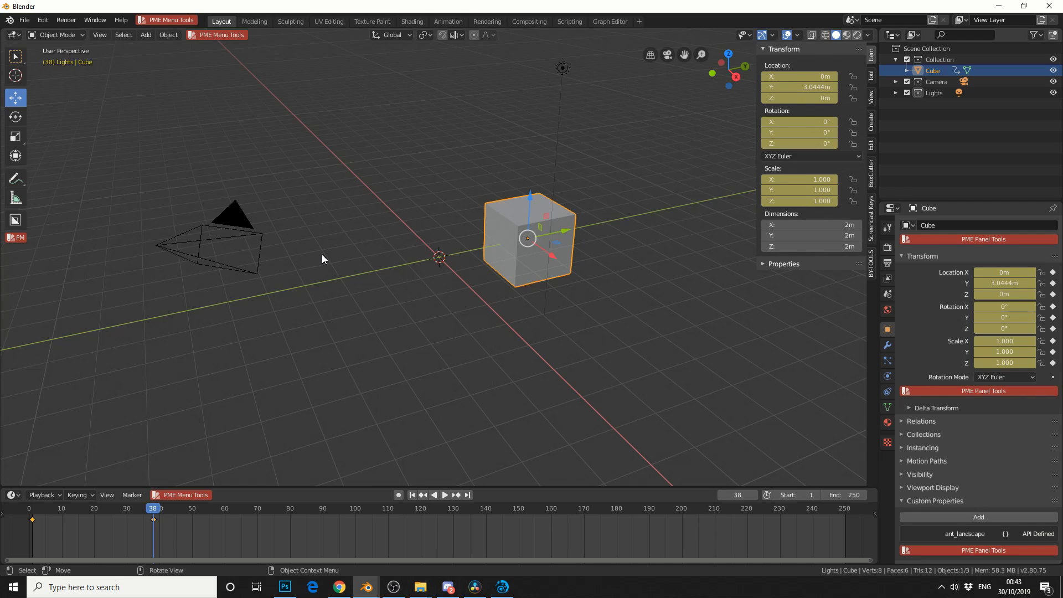
left_click(886, 345)
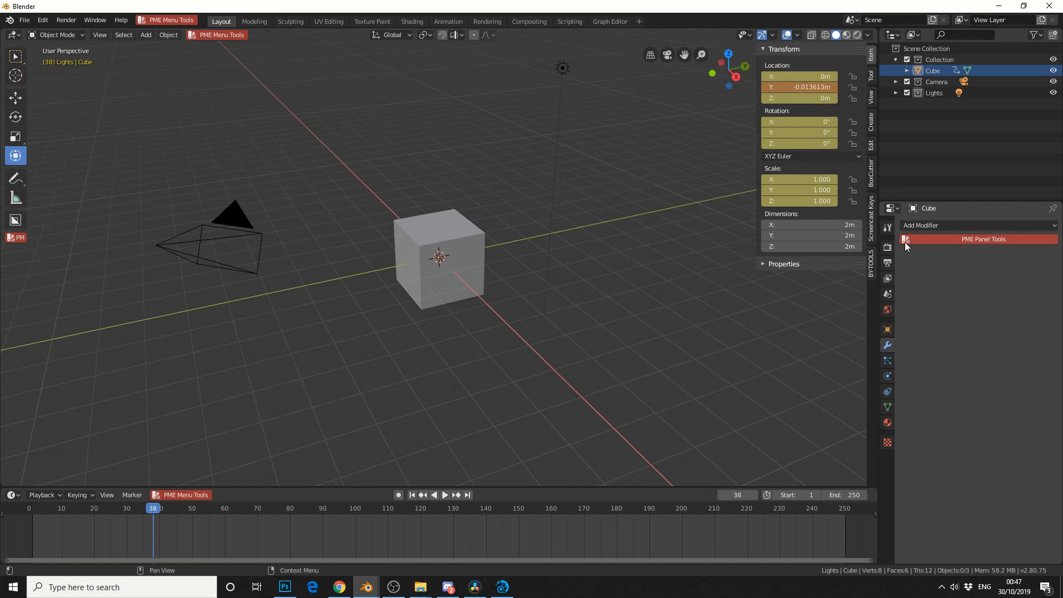
mouse_move(1000, 245)
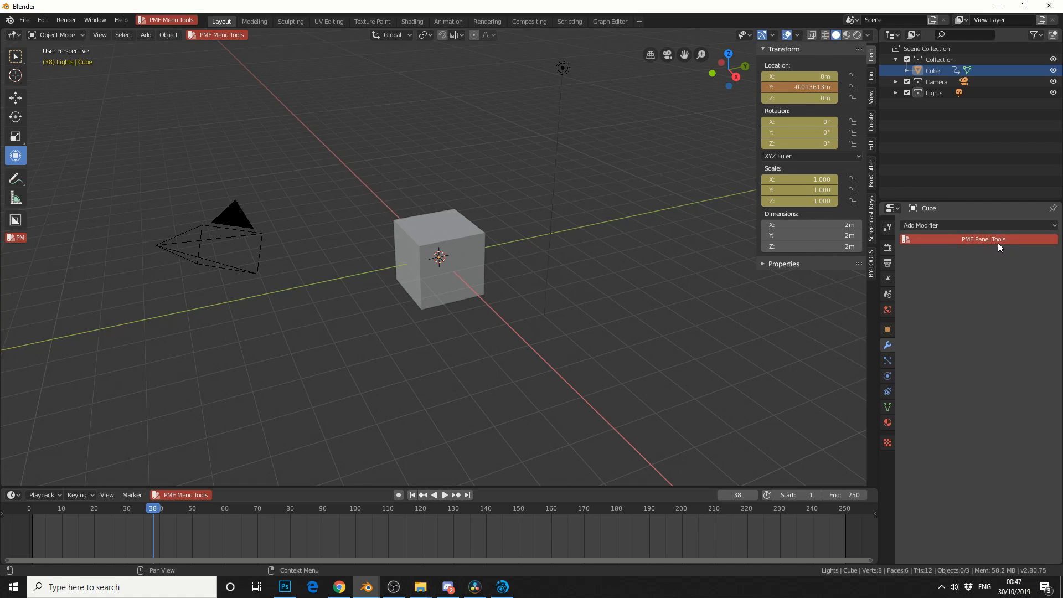
Step: Add the Modifiers panel to an empty slot of the Youtube Video pie
right_click(982, 239)
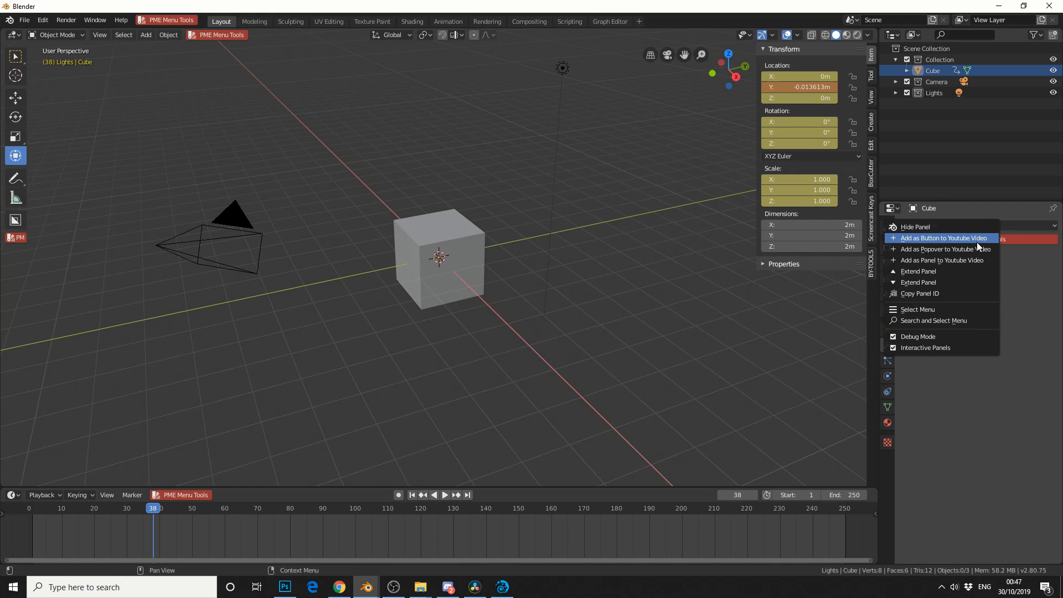
mouse_move(942, 260)
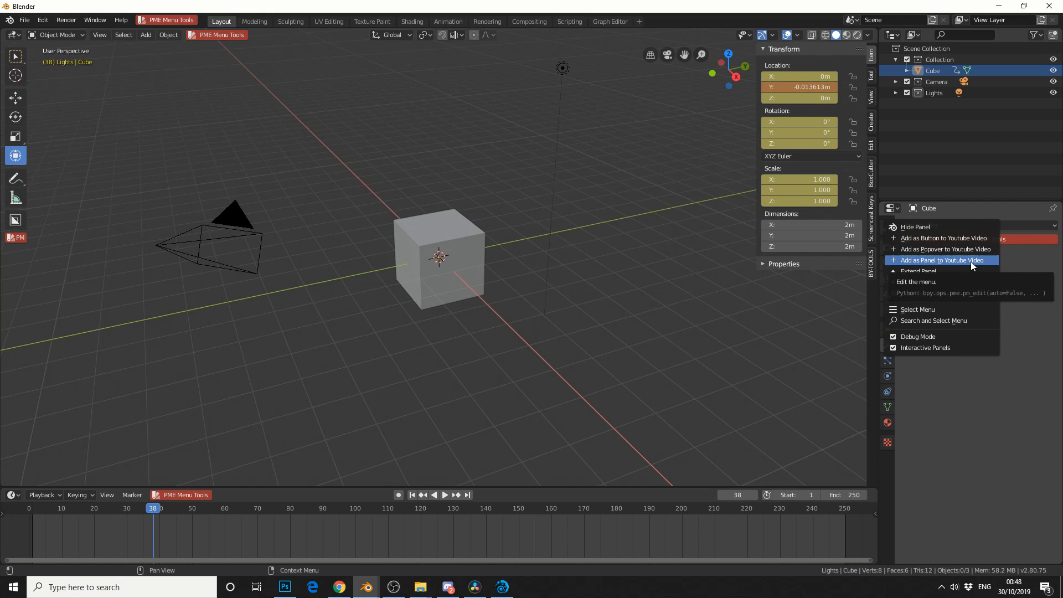
left_click(942, 259)
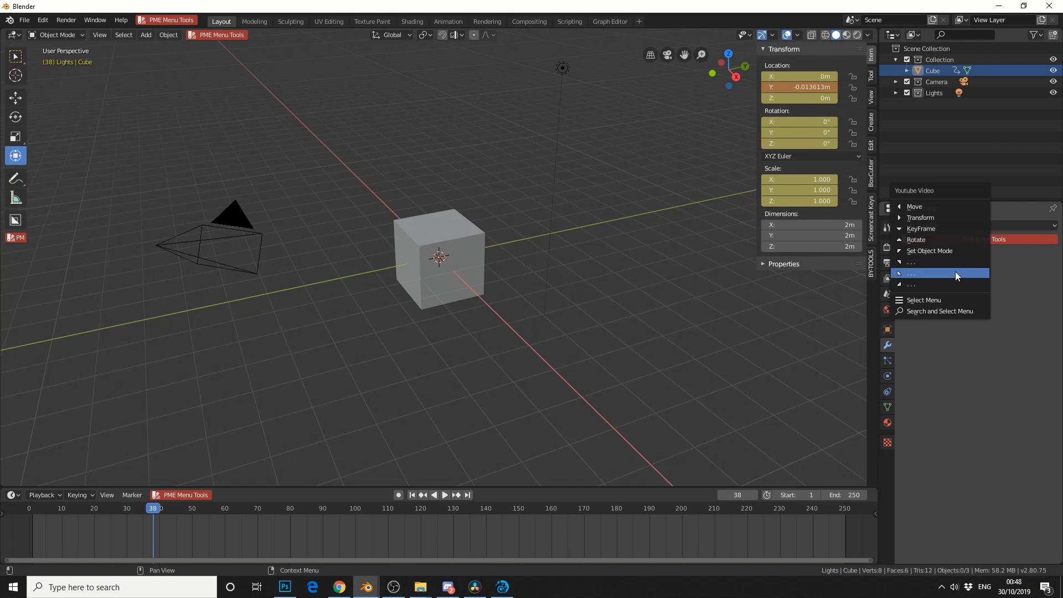
left_click(578, 309)
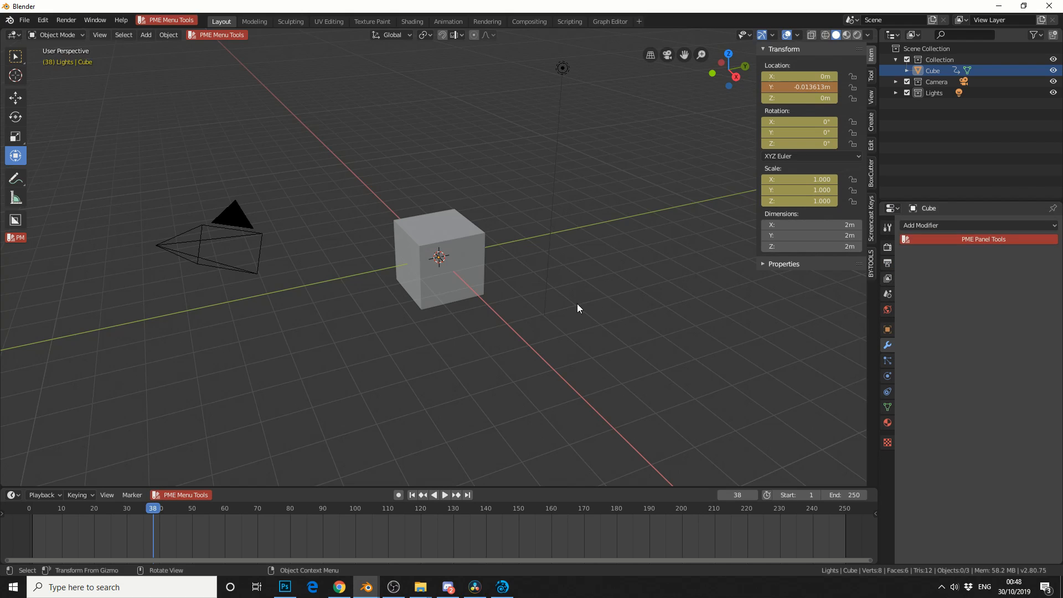
Step: Bring up the finished Youtube Video pie and review its item list
left_click(578, 309)
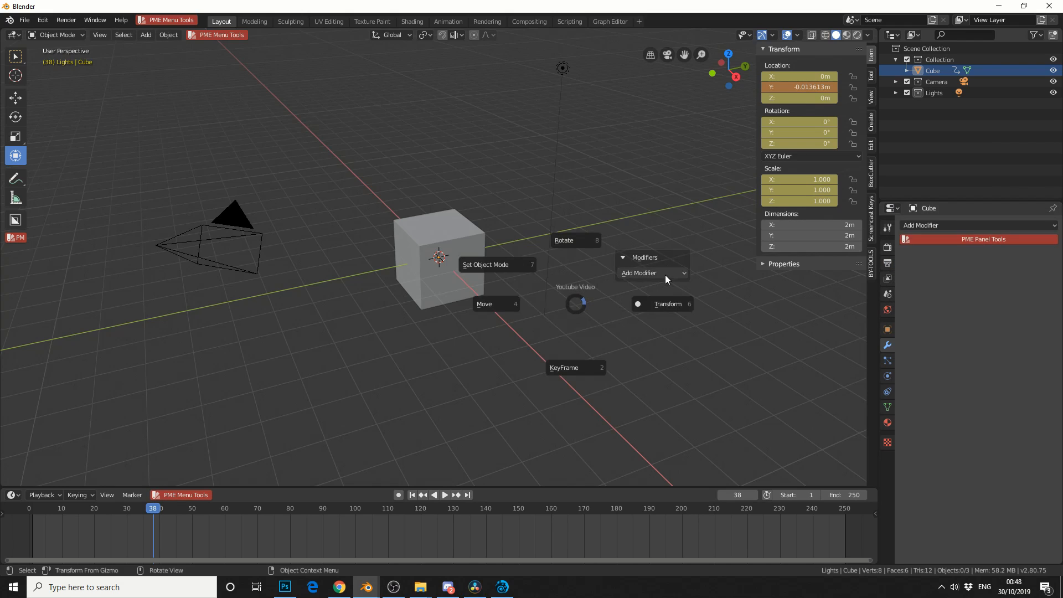
left_click(639, 273)
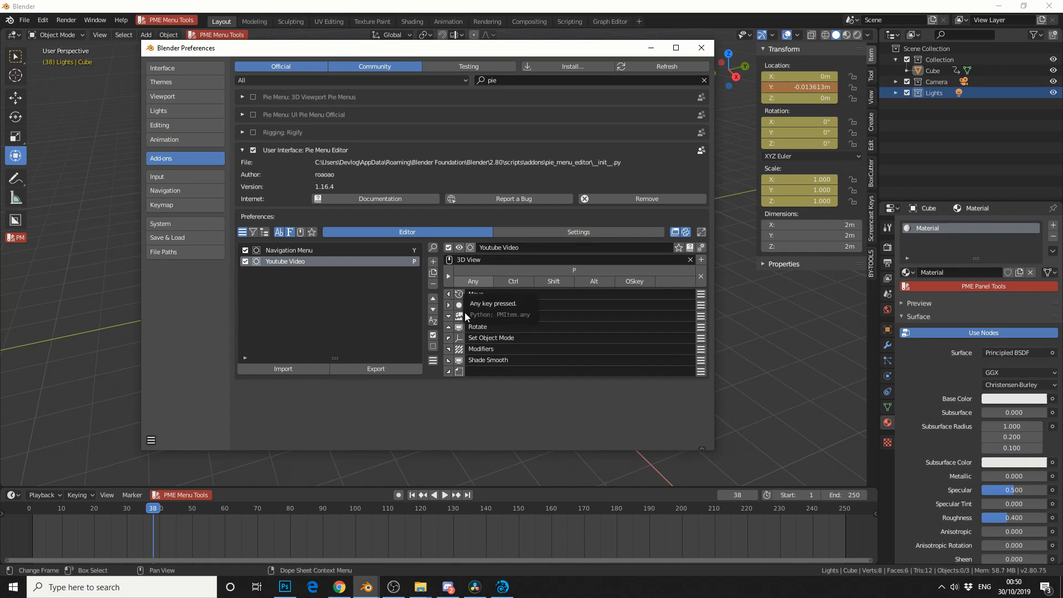
left_click(375, 368)
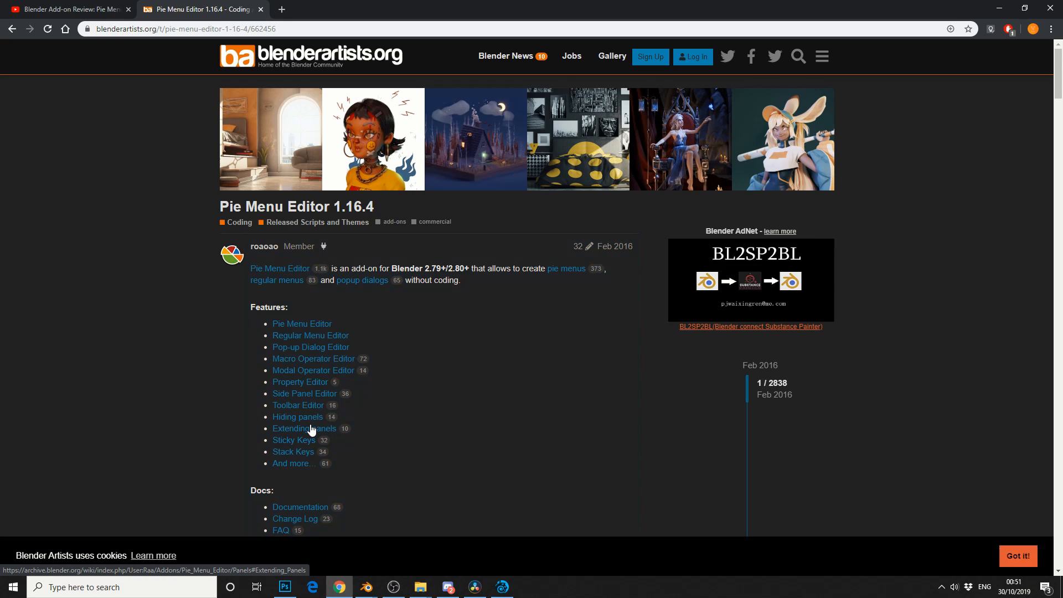
scroll("down", 3)
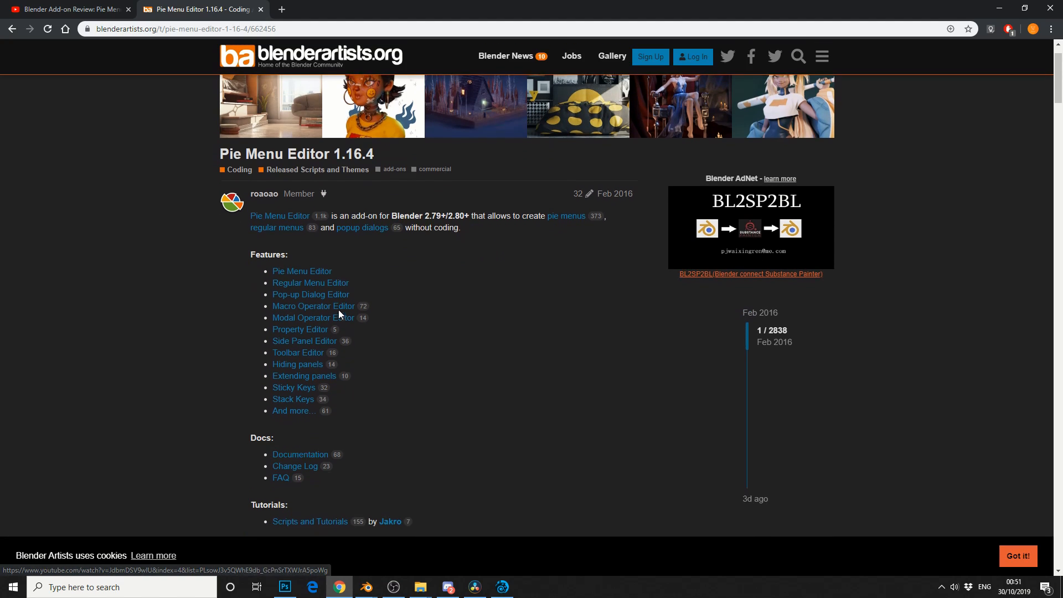
scroll("down", 3)
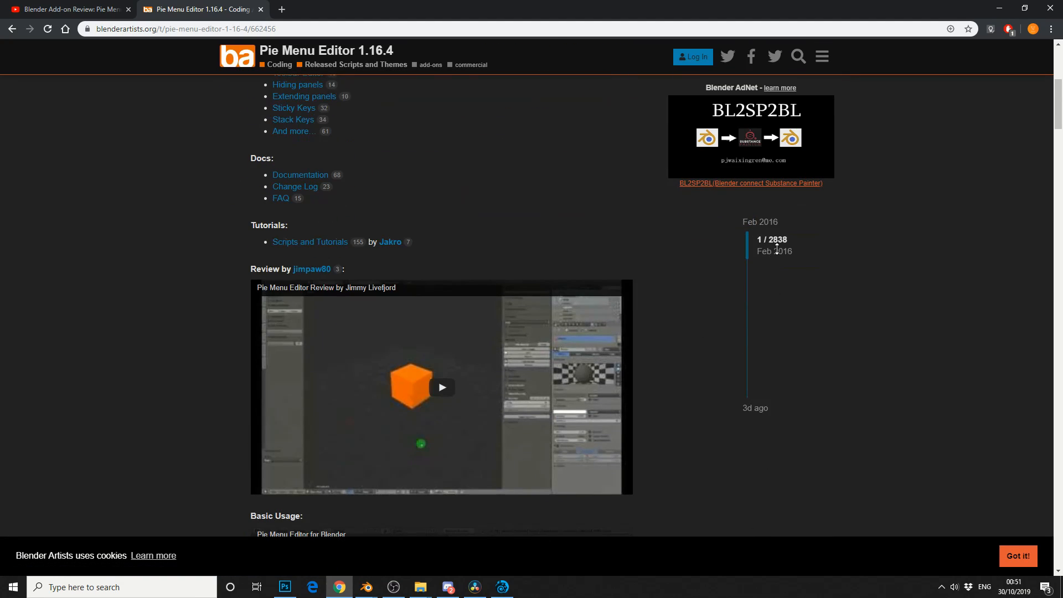
scroll("down", 3)
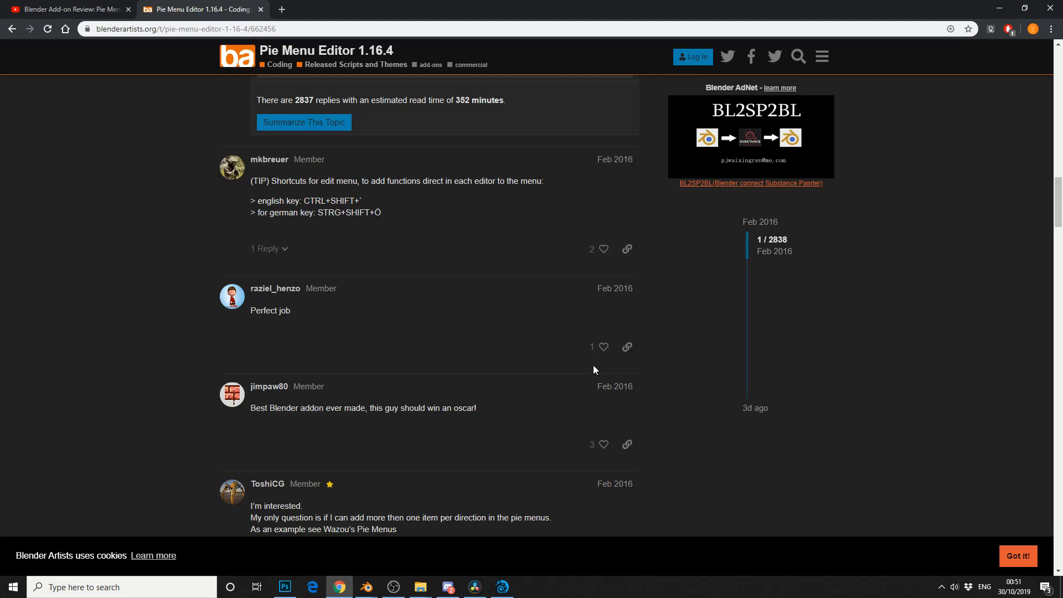
scroll("down", 3)
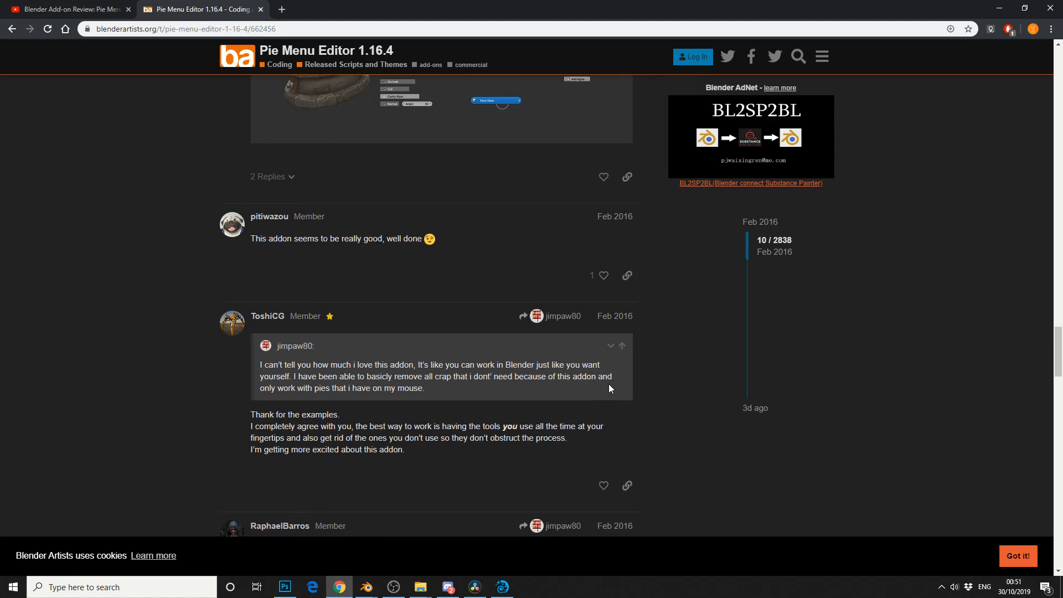